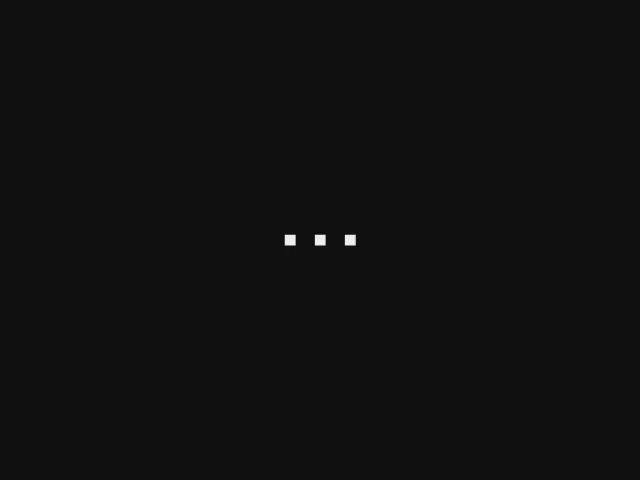
# Trigger the animation so the three white dots become a red spiky burst.
pyautogui.click(320, 240)
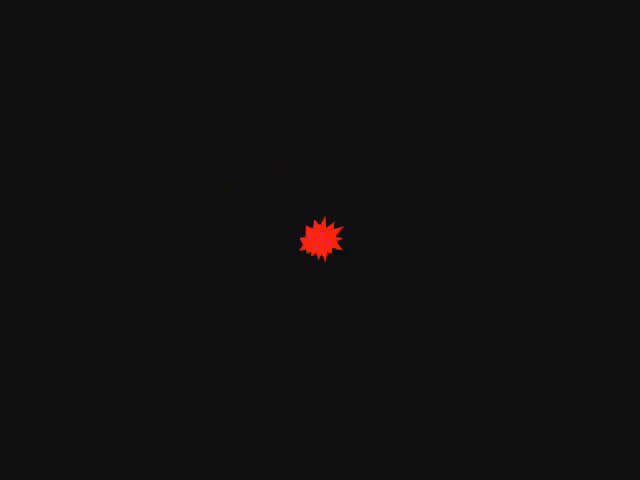